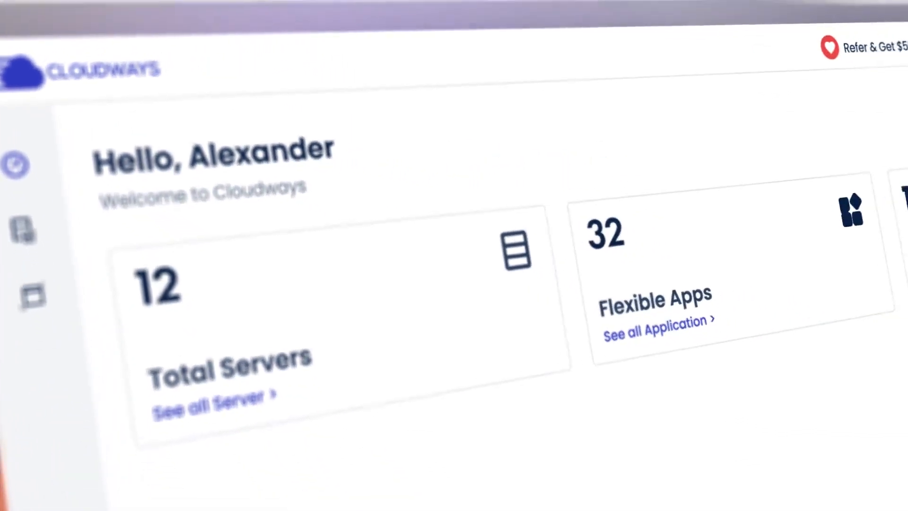
{"action": "scroll", "scroll_direction": "down", "scroll_amount": 3}
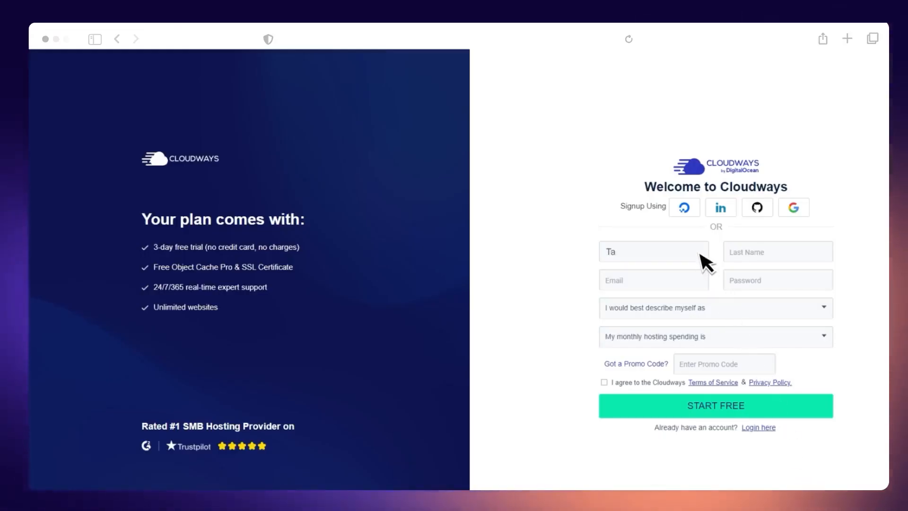
{"action": "type", "text": "Fatima"}
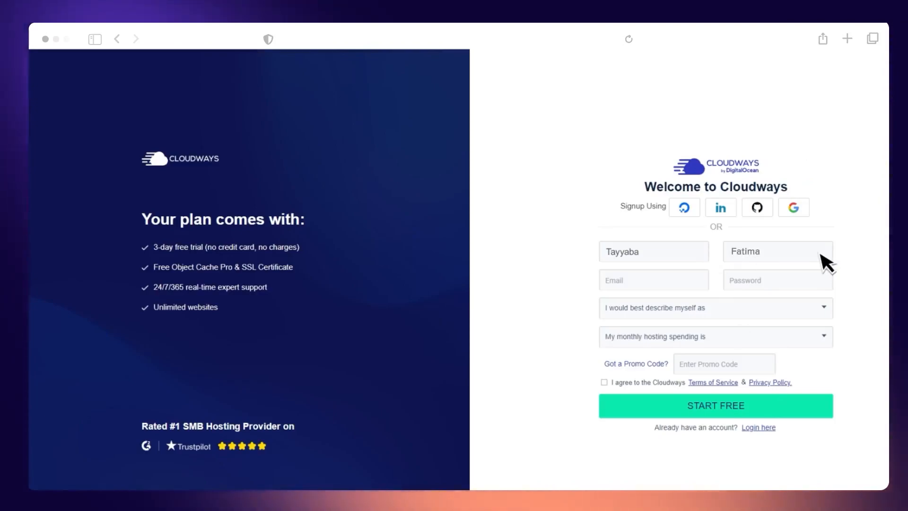
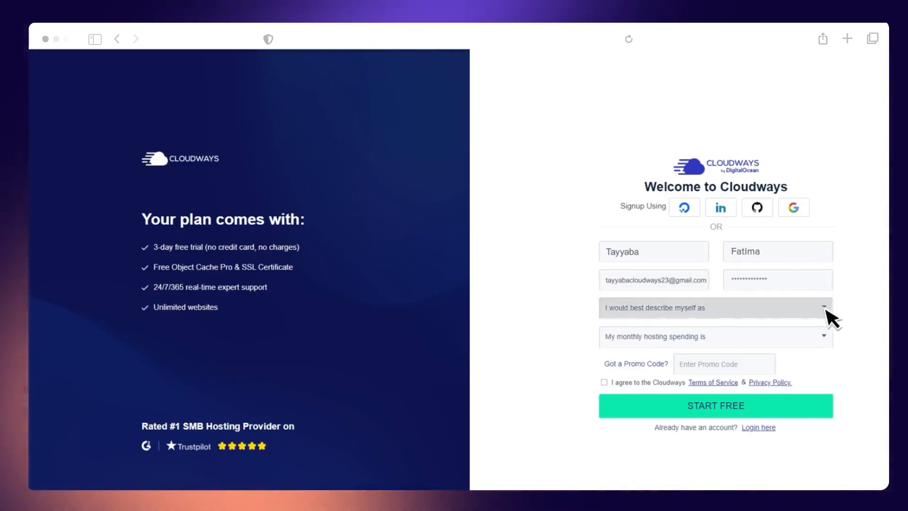
{"action": "left_click", "coordinate": [714, 308]}
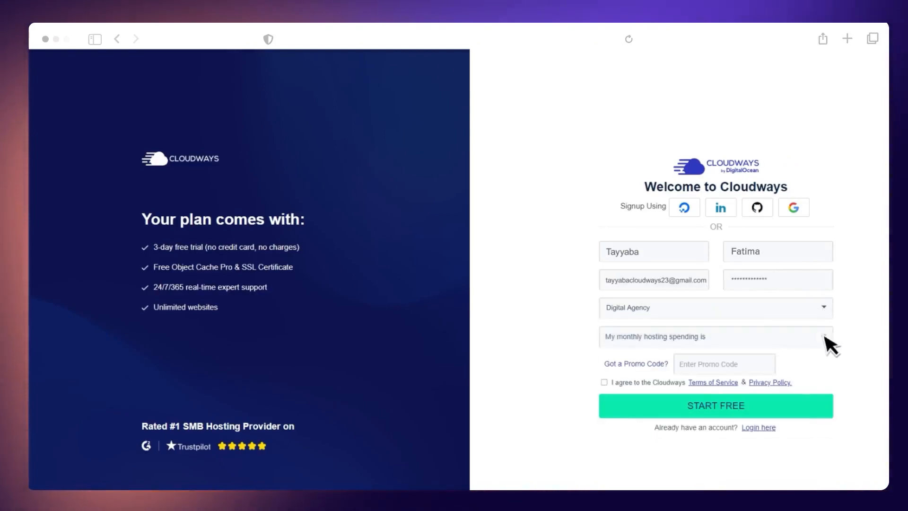
{"action": "left_click", "coordinate": [604, 382]}
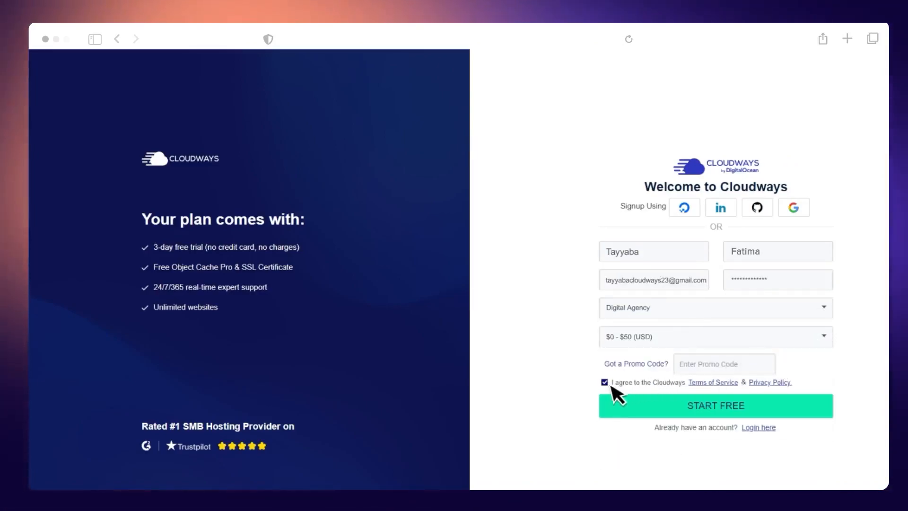
{"action": "left_click", "coordinate": [714, 405]}
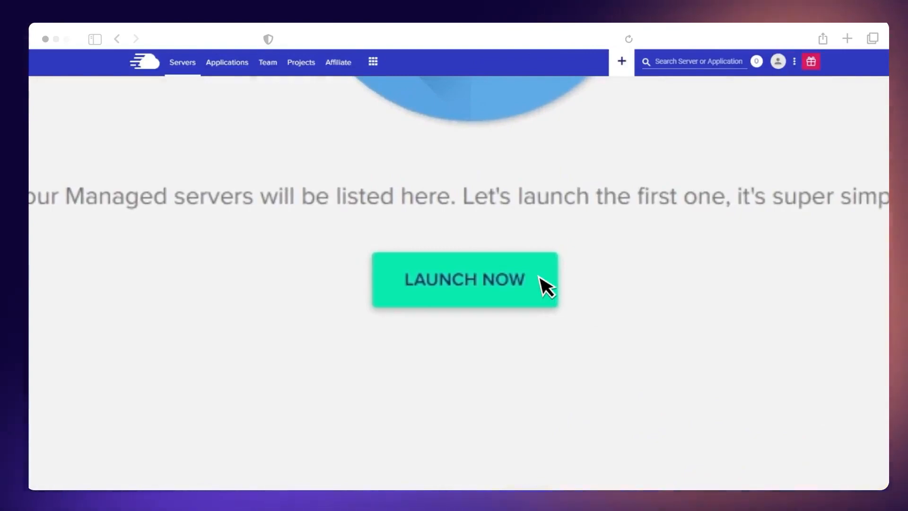
Add a DigitalOcean server sized 4 GB in San Francisco and launch it
{"action": "left_click", "coordinate": [464, 279]}
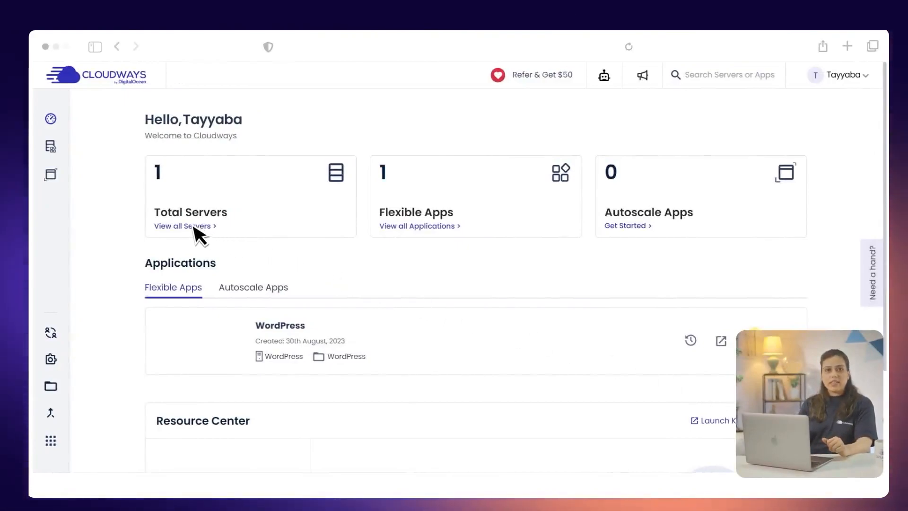
{"action": "left_click", "coordinate": [181, 225]}
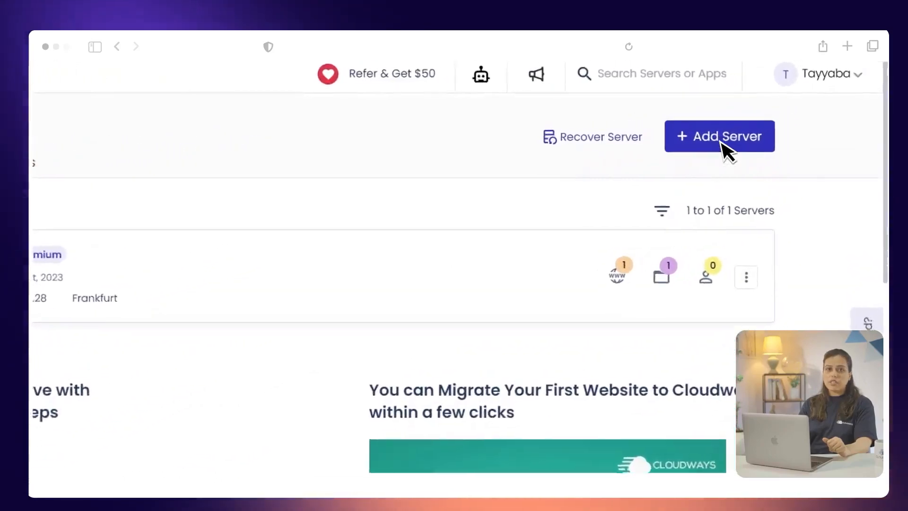
{"action": "left_click", "coordinate": [719, 136]}
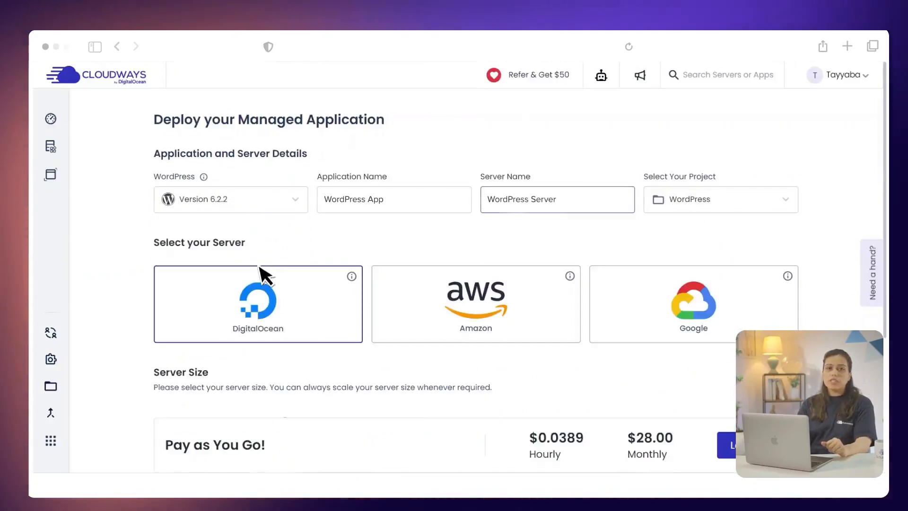
{"action": "scroll", "scroll_direction": "down", "scroll_amount": 3}
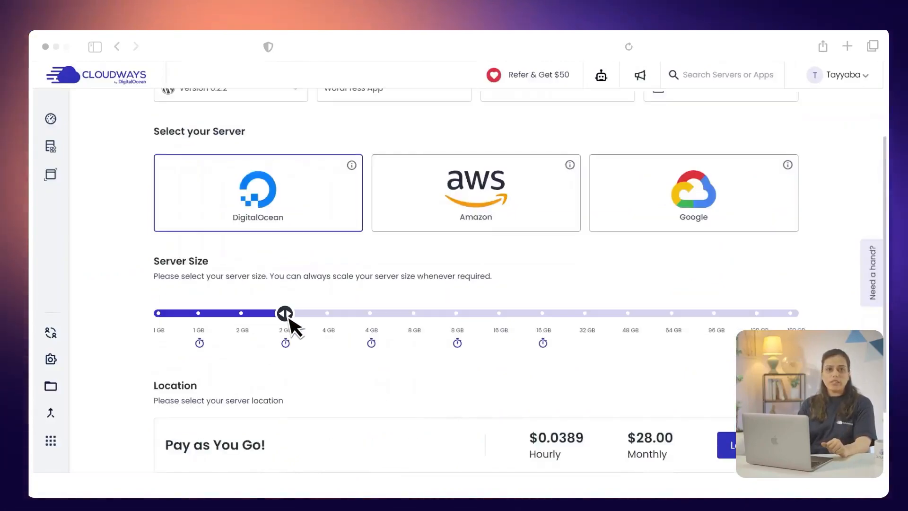
{"action": "left_click_drag", "start_coordinate": [284, 313], "coordinate": [370, 313]}
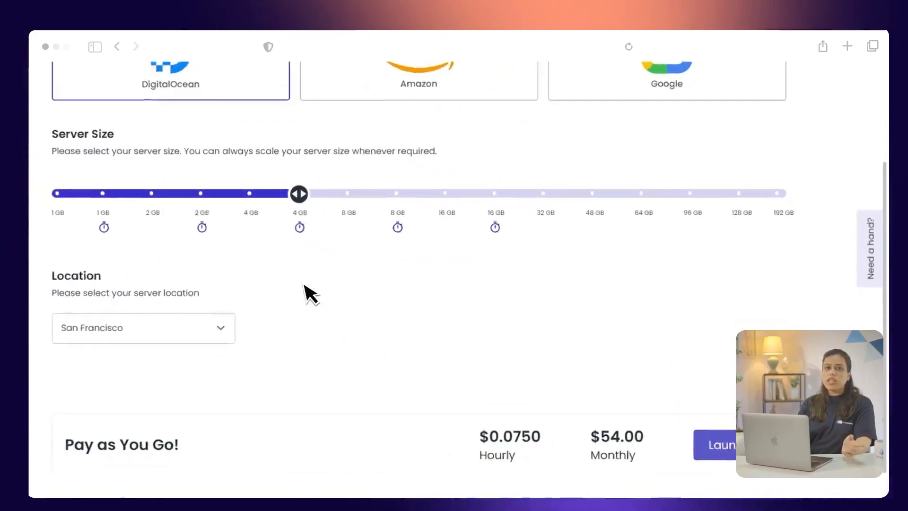
{"action": "left_click", "coordinate": [720, 445]}
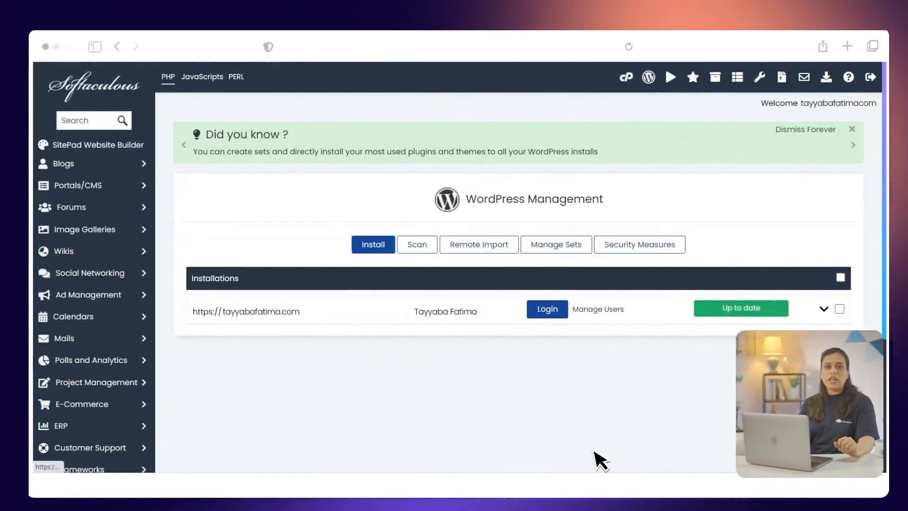
Log into WordPress, install and activate Cloudways WordPress Migrator, and open Cloudways Migrate
{"action": "left_click", "coordinate": [546, 309]}
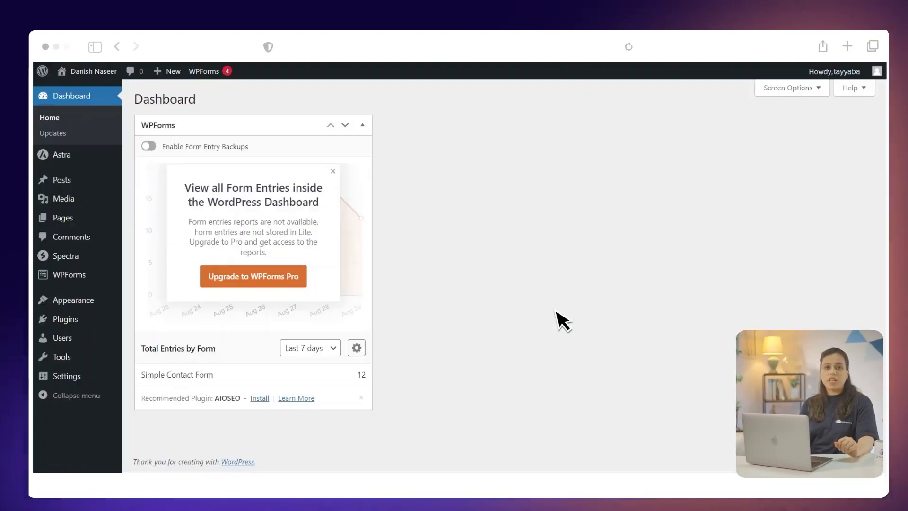
{"action": "mouse_move", "coordinate": [66, 318]}
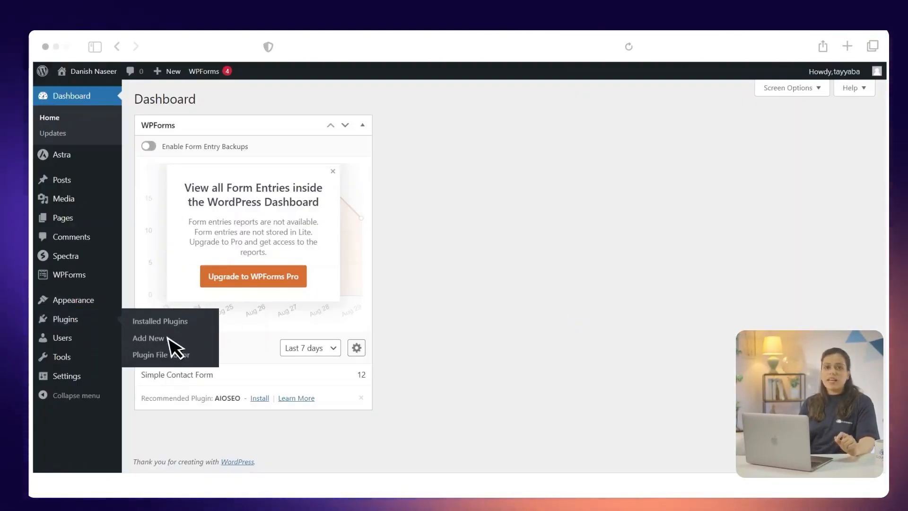
{"action": "left_click", "coordinate": [148, 338]}
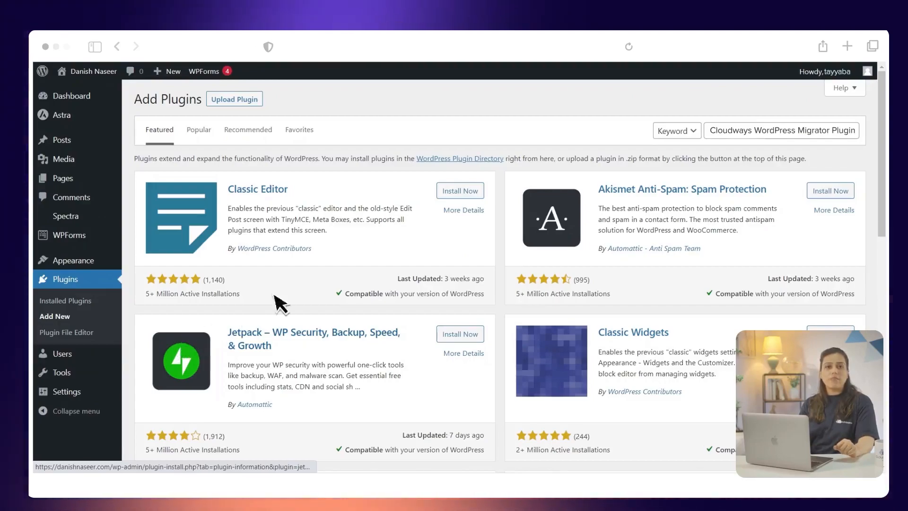
{"action": "left_click", "coordinate": [460, 191]}
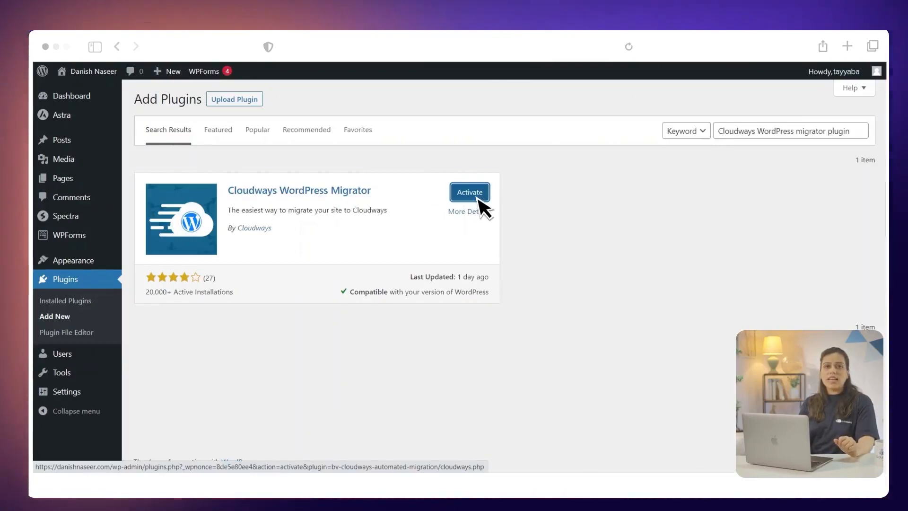
{"action": "left_click", "coordinate": [469, 192]}
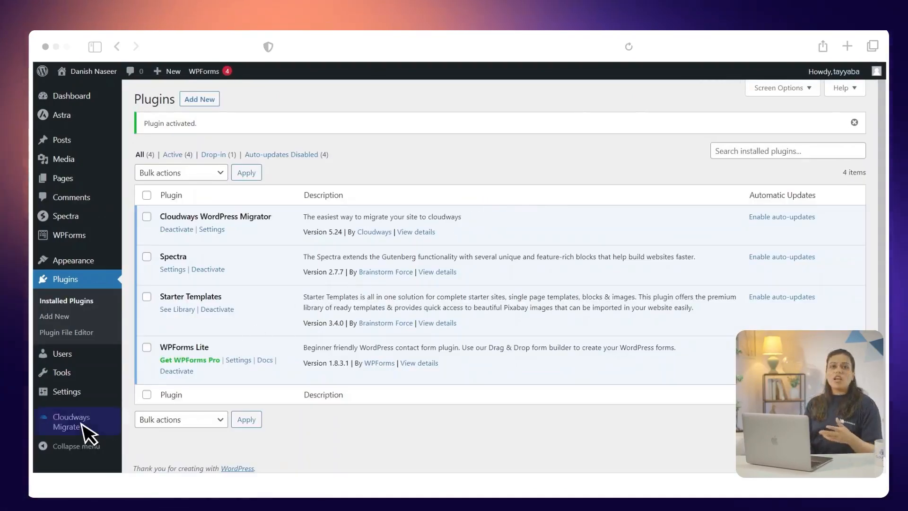
{"action": "left_click", "coordinate": [72, 422]}
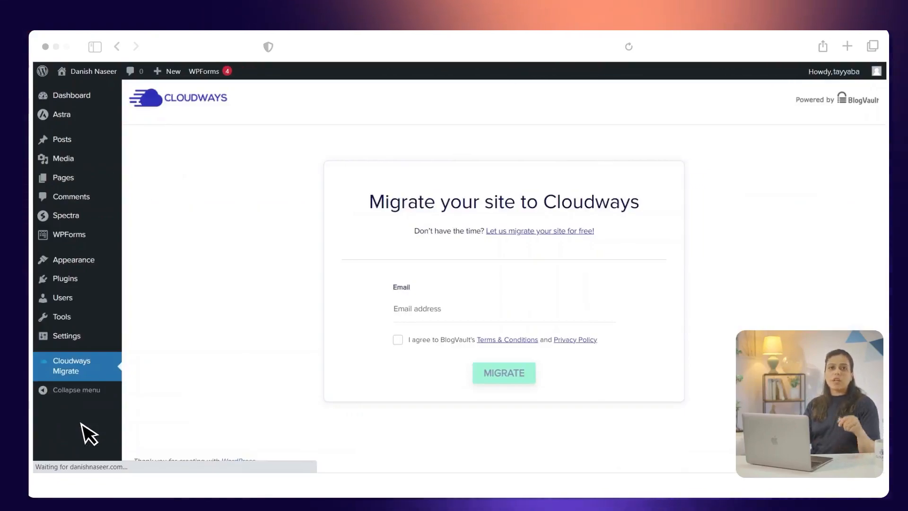
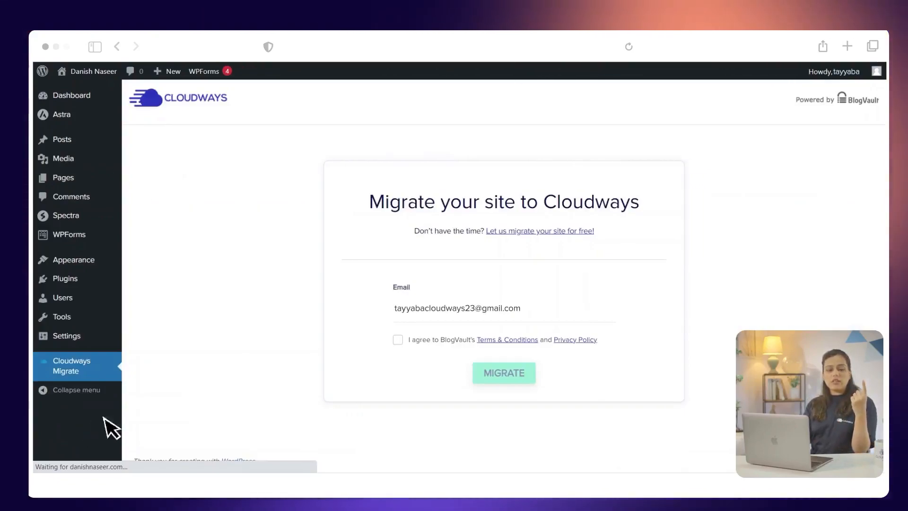
{"action": "left_click", "coordinate": [398, 340]}
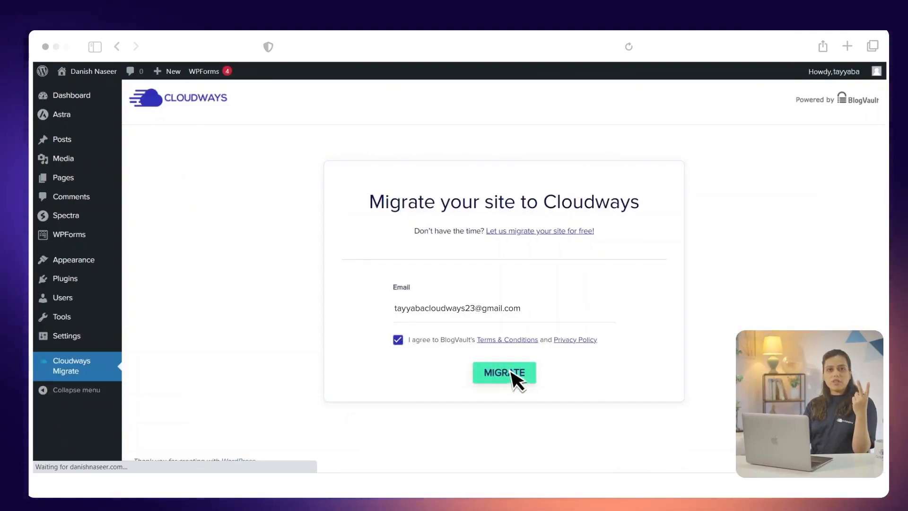
{"action": "left_click", "coordinate": [503, 372]}
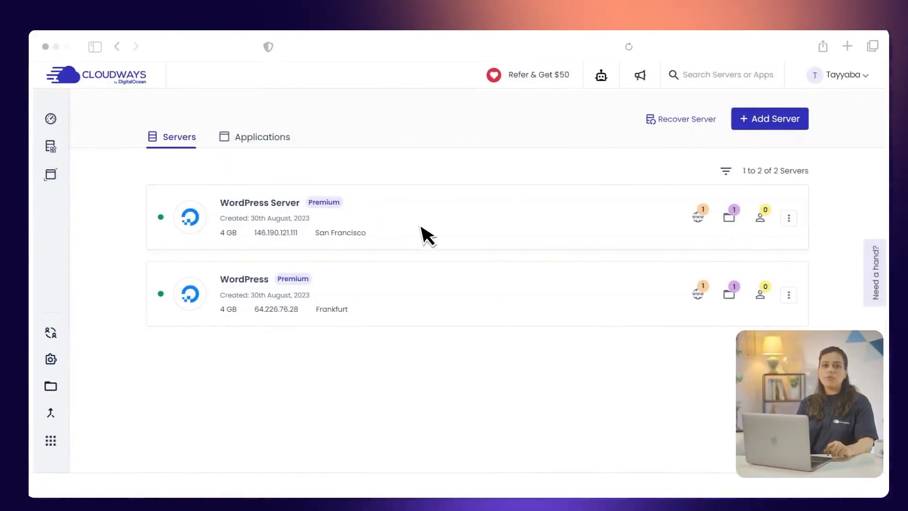
Open the San Francisco WordPress Server and go to its WordPress App
{"action": "left_click", "coordinate": [259, 202]}
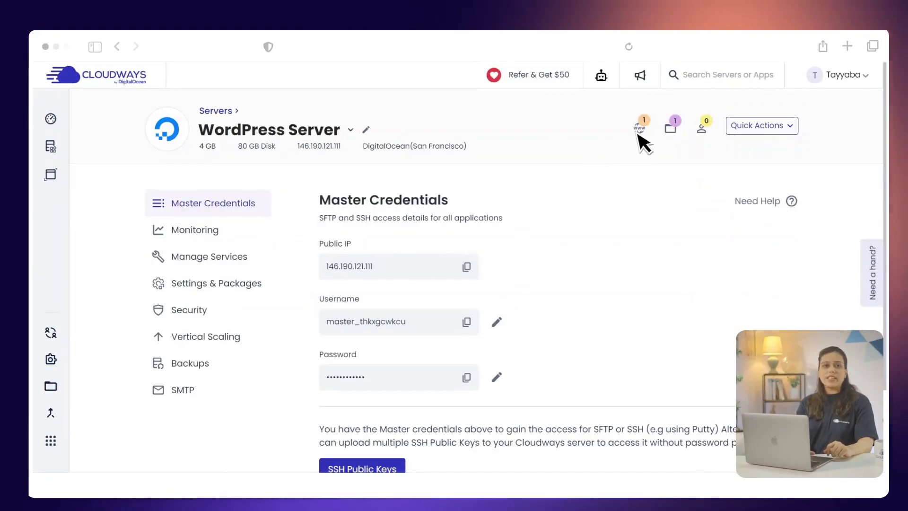
{"action": "left_click", "coordinate": [639, 123]}
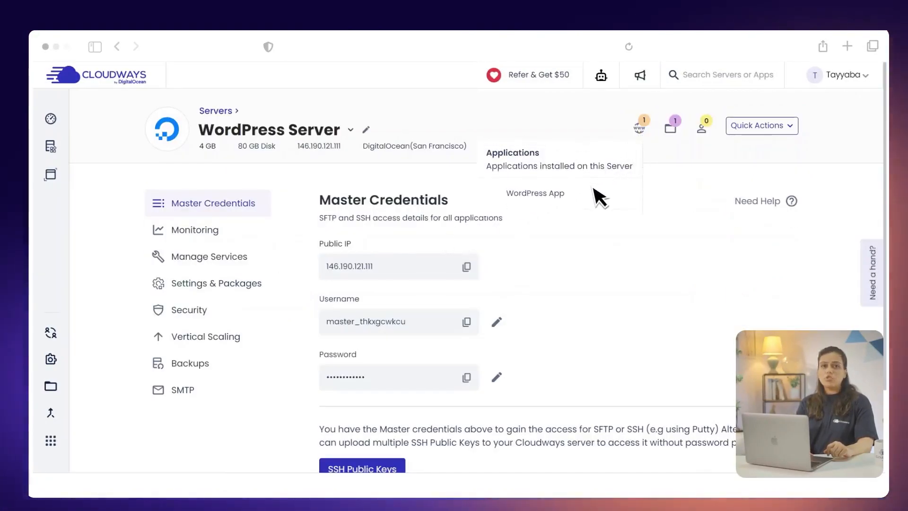
{"action": "left_click", "coordinate": [535, 193]}
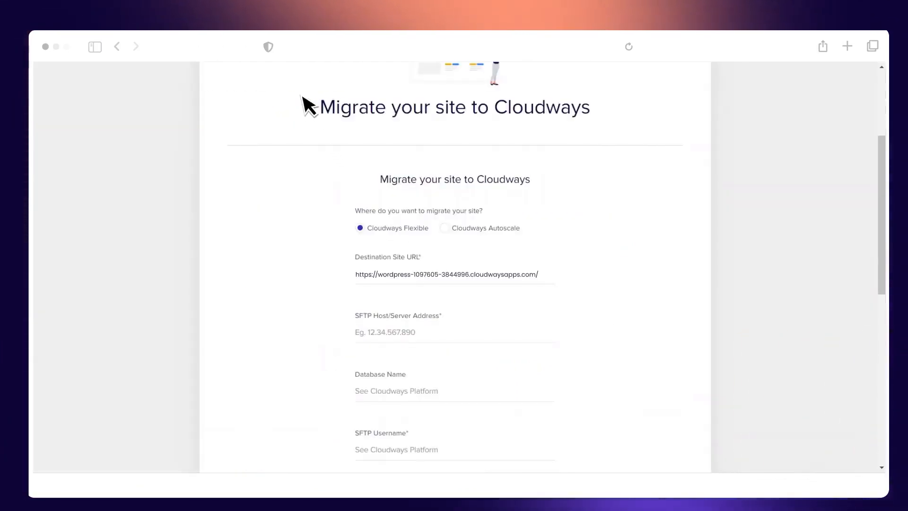
Enter 146.190.121.111 as the SFTP host
{"action": "type", "text": "146.190.121.111"}
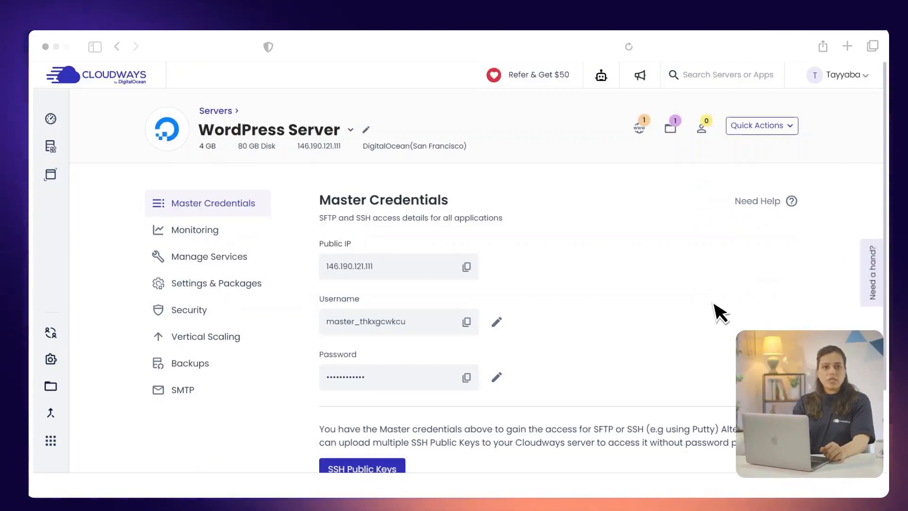
{"action": "mouse_move", "coordinate": [581, 323]}
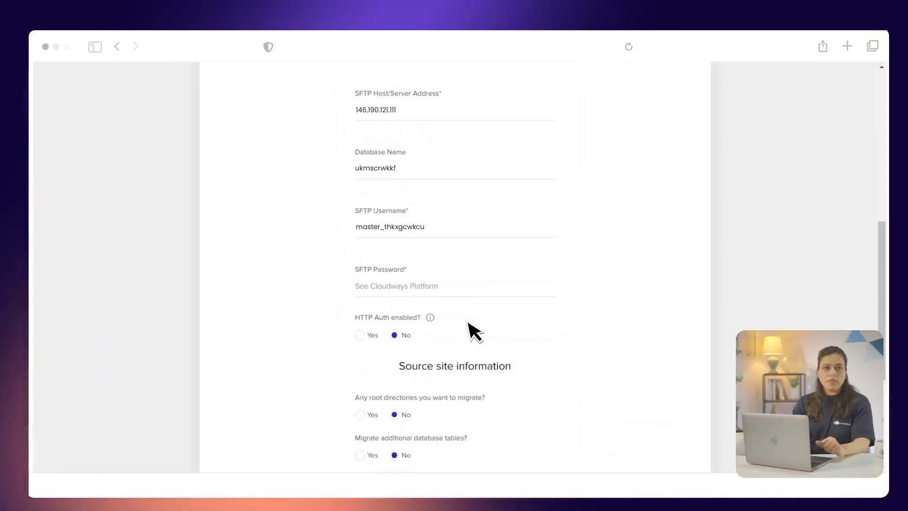
{"action": "mouse_move", "coordinate": [472, 388]}
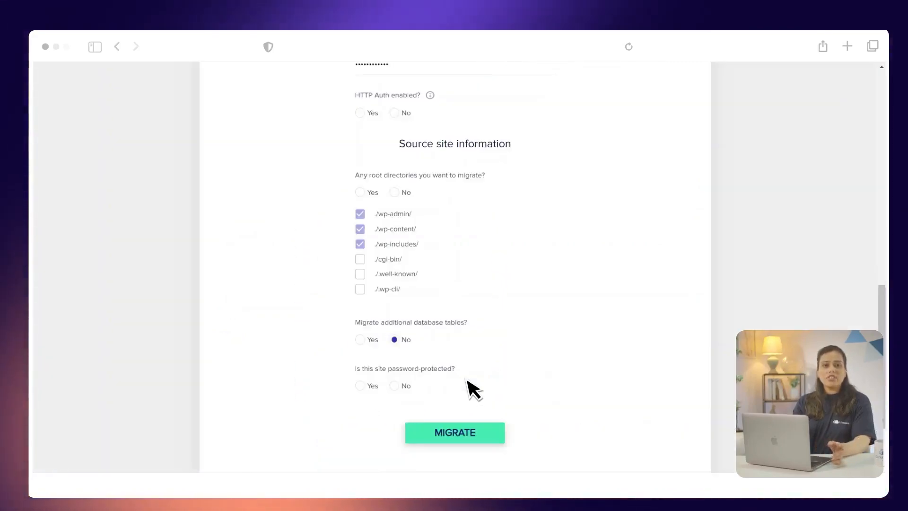
Answer No to HTTP Auth, fill the remaining migration options, and launch the migration
{"action": "left_click", "coordinate": [394, 113]}
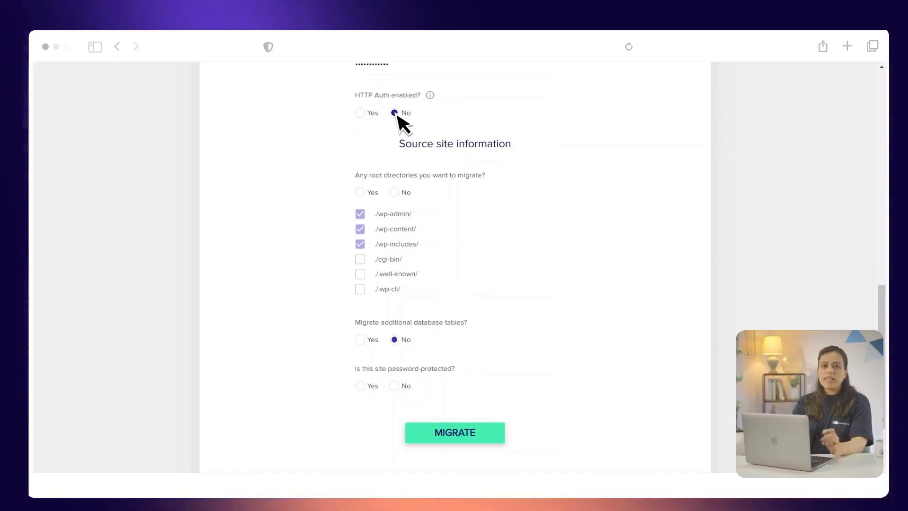
{"action": "left_click", "coordinate": [360, 192]}
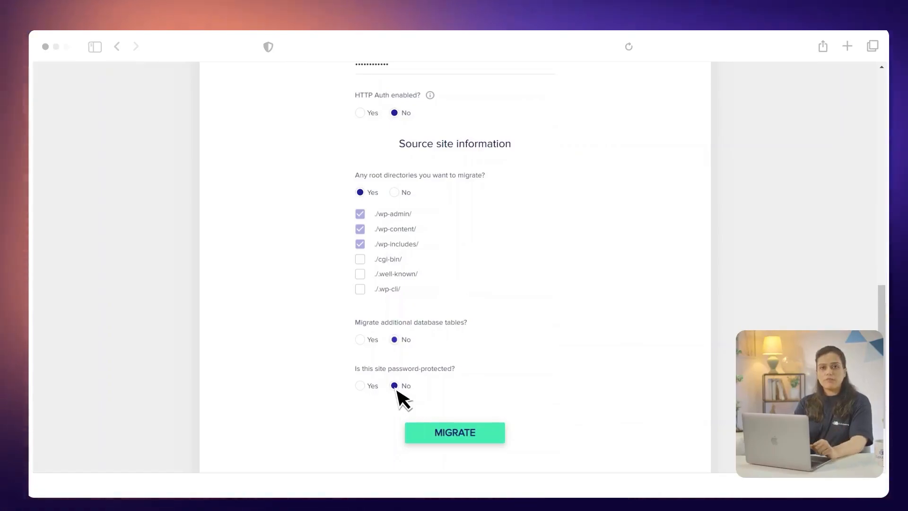
{"action": "mouse_move", "coordinate": [449, 426]}
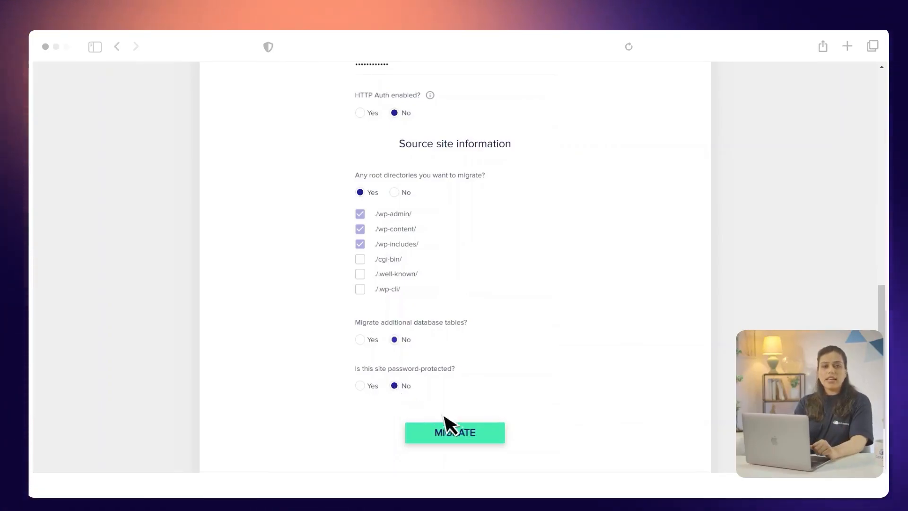
{"action": "left_click", "coordinate": [454, 432]}
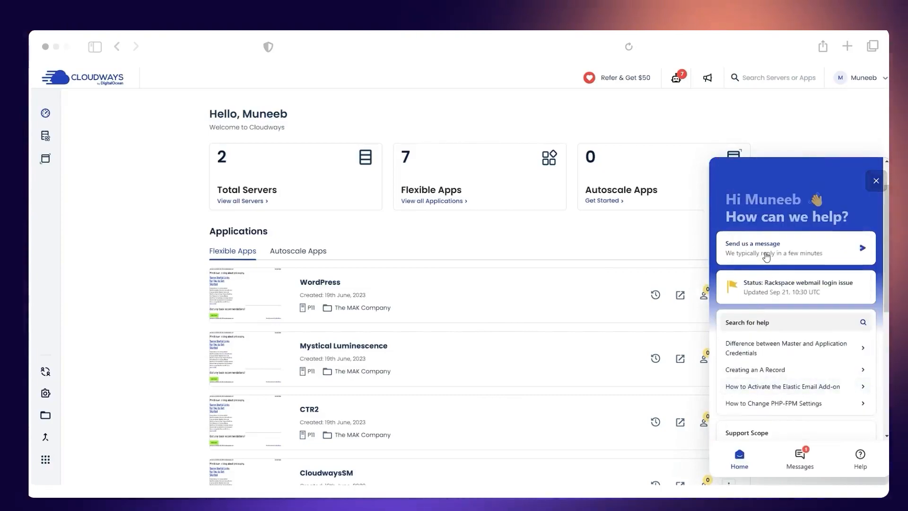
Start a support message under Technical Help with DNS / Migration as the problem area
{"action": "left_click", "coordinate": [794, 248]}
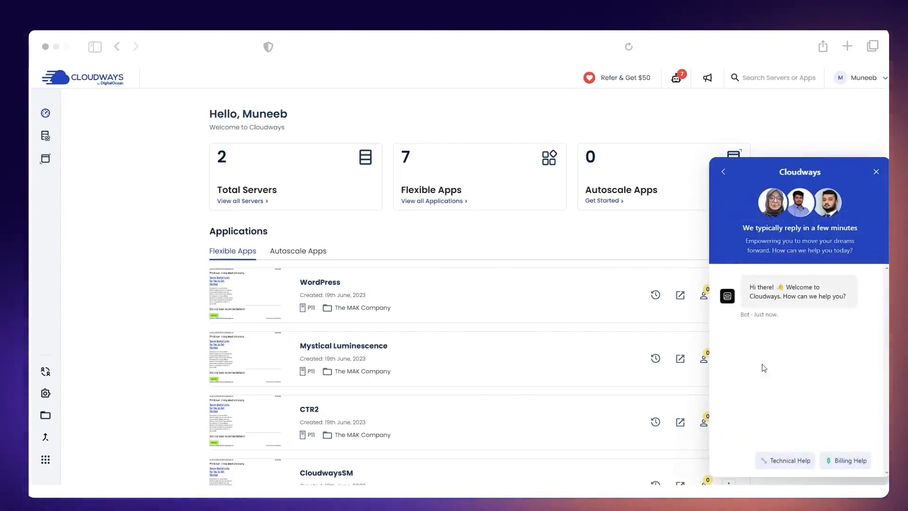
{"action": "left_click", "coordinate": [788, 460]}
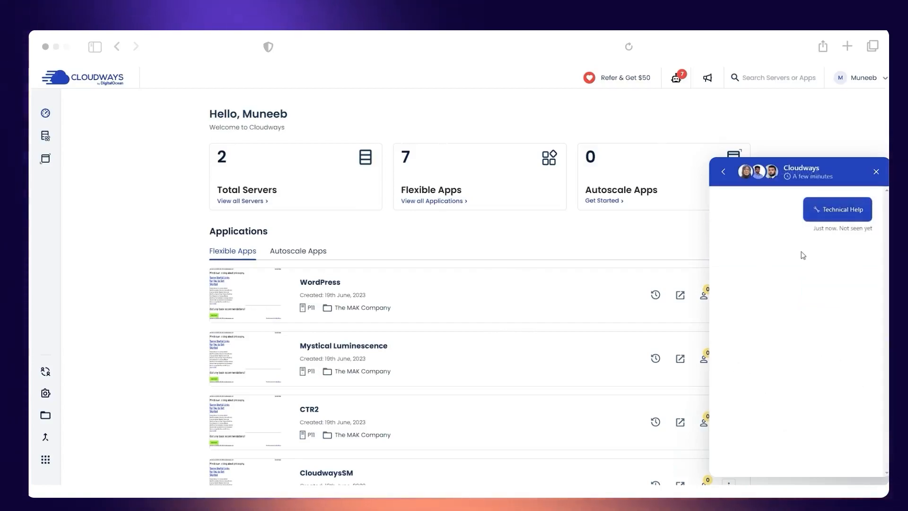
{"action": "left_click", "coordinate": [837, 209]}
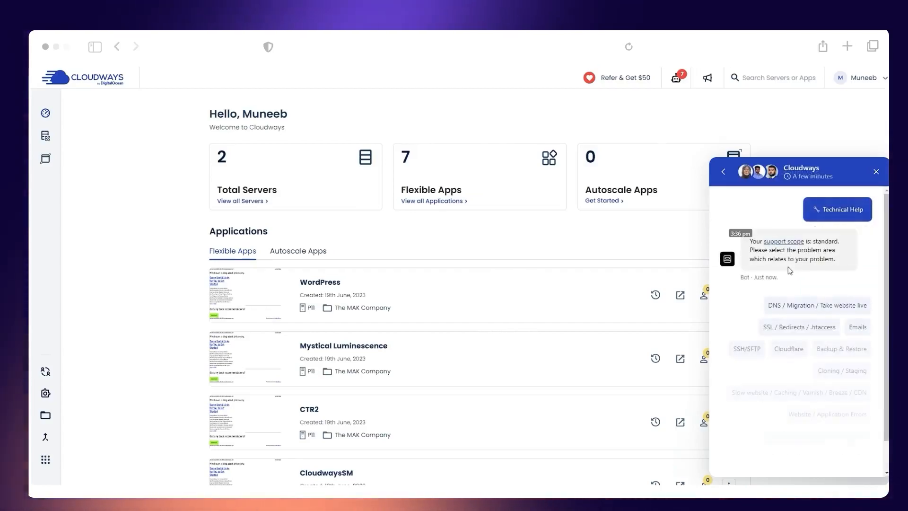
{"action": "left_click", "coordinate": [817, 198]}
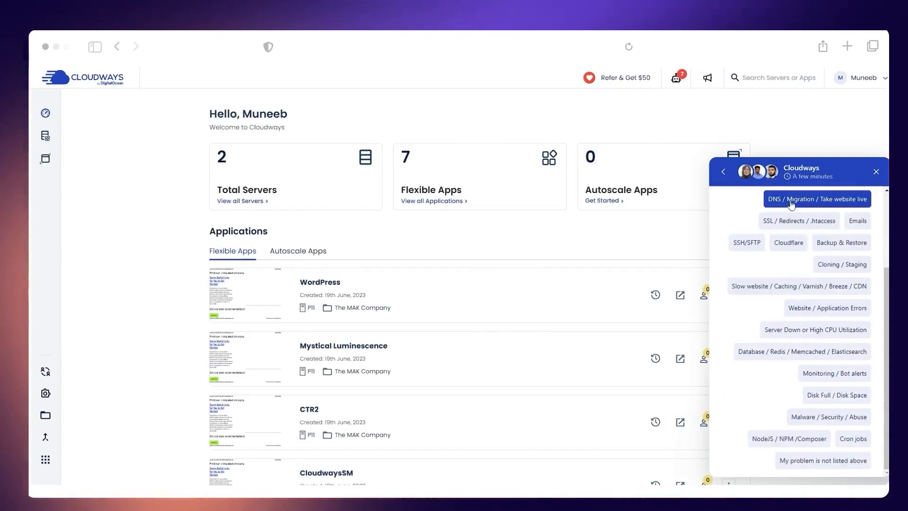
{"action": "left_click", "coordinate": [816, 199]}
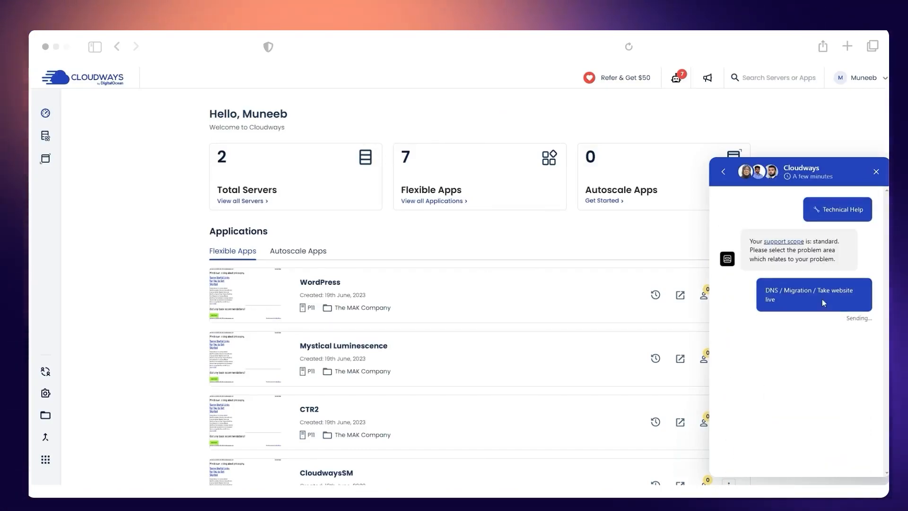
{"action": "left_click", "coordinate": [812, 294]}
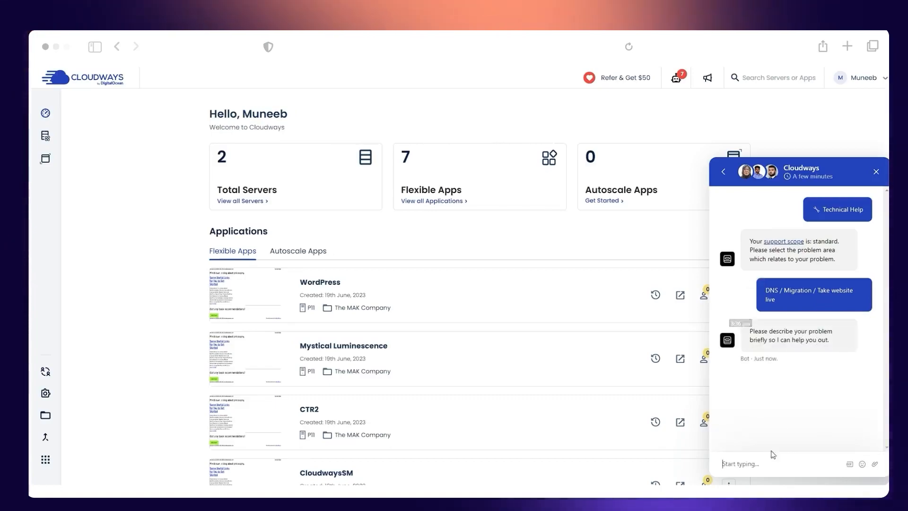
Begin typing the managed migration request in the chat box
{"action": "left_click", "coordinate": [781, 463]}
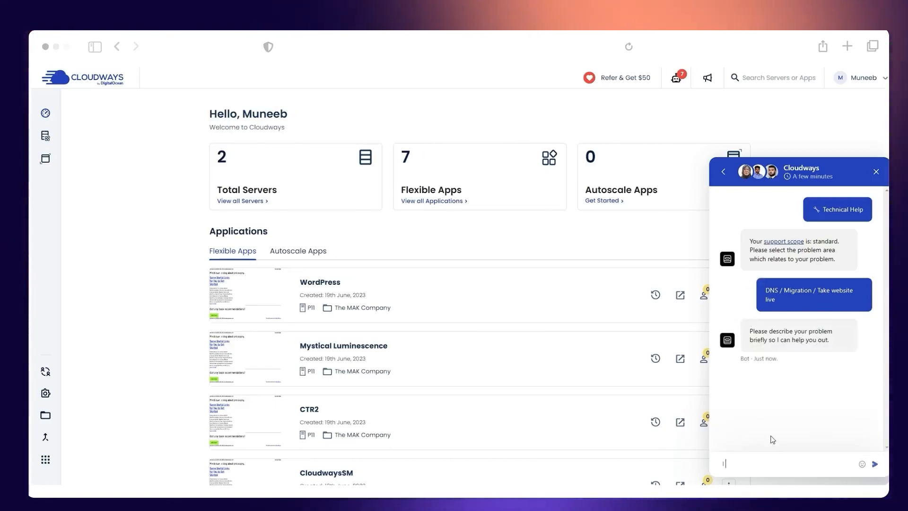
{"action": "type", "text": "I want to request a"}
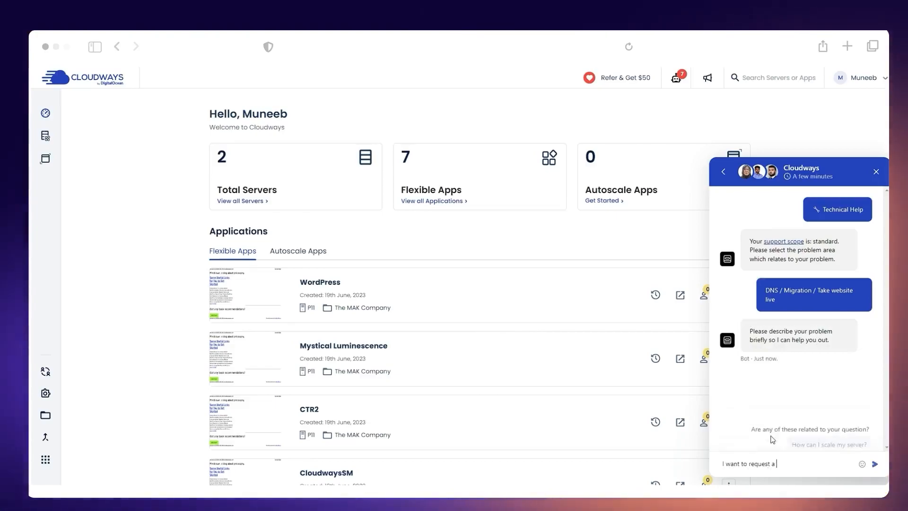
{"action": "type", "text": "managed mi"}
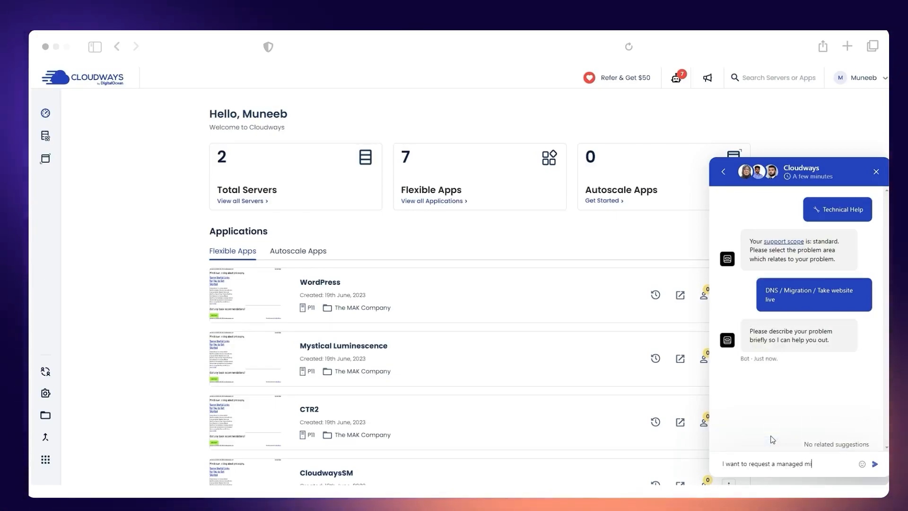